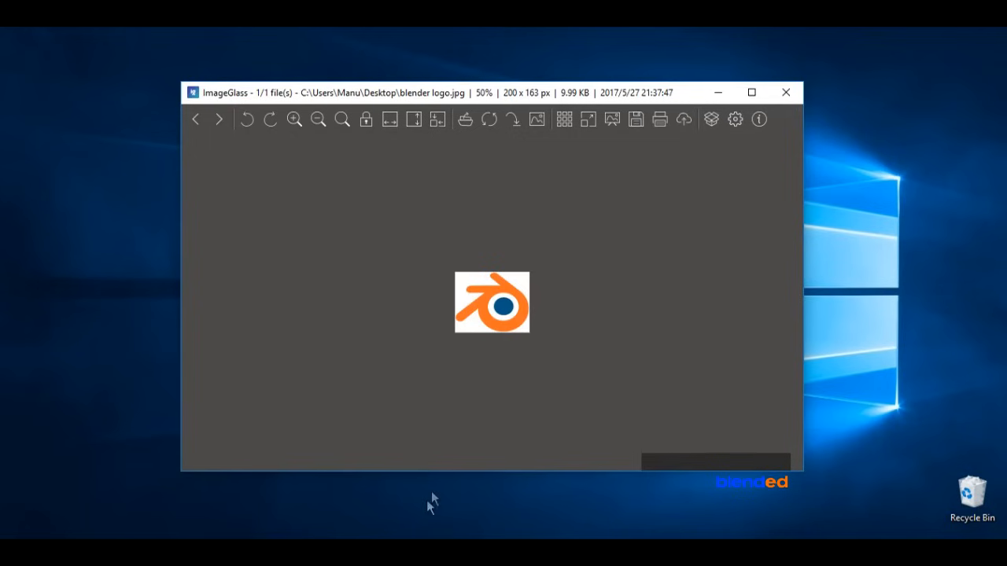
Import the blender logo image as embedded and place it left of the page
click(294, 119)
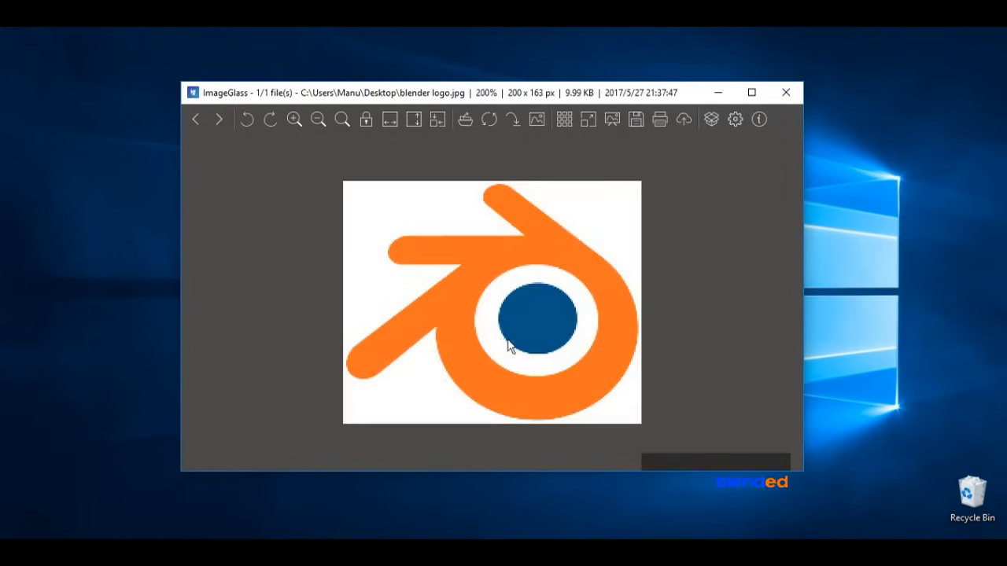
click(319, 119)
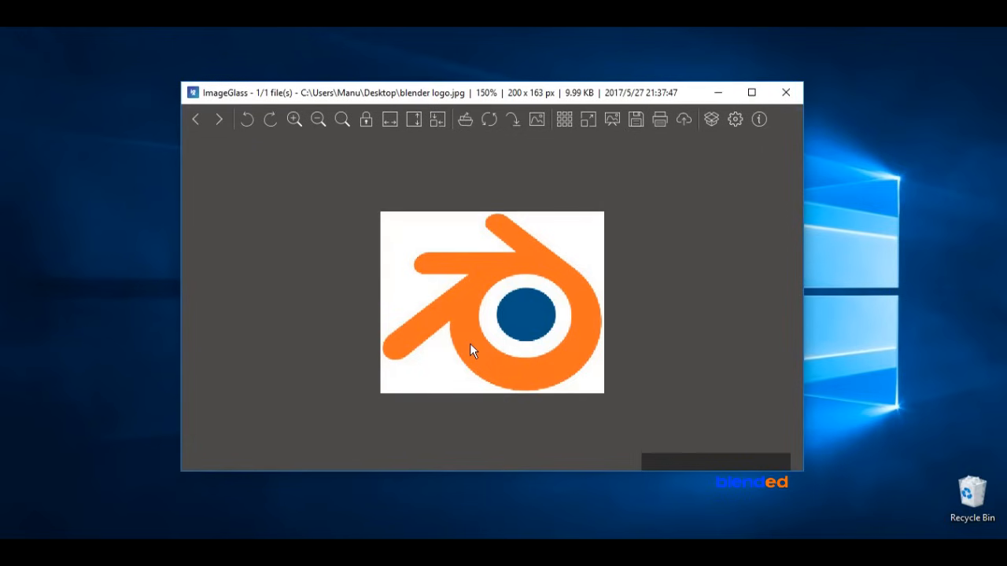
mouse_move(419, 533)
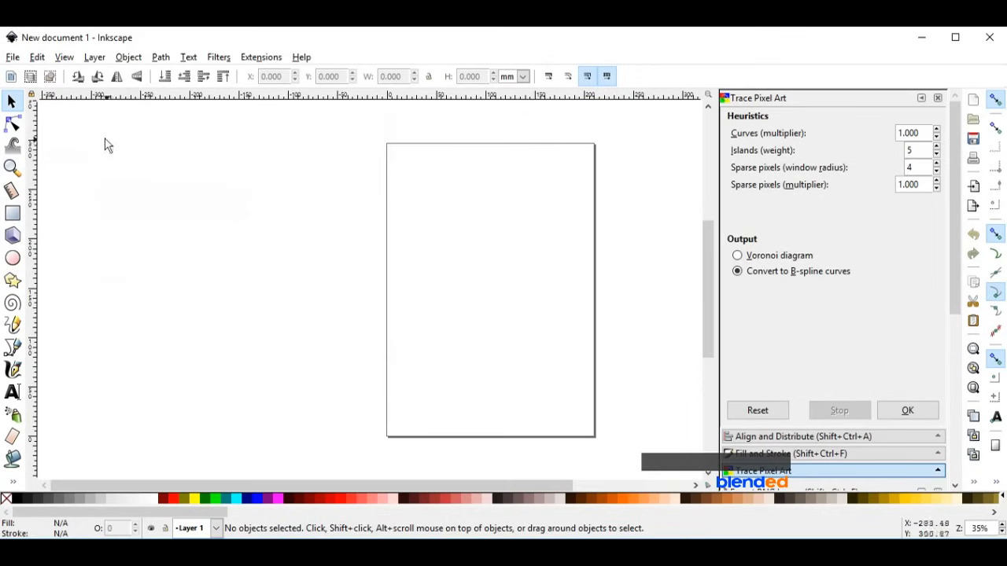
click(12, 56)
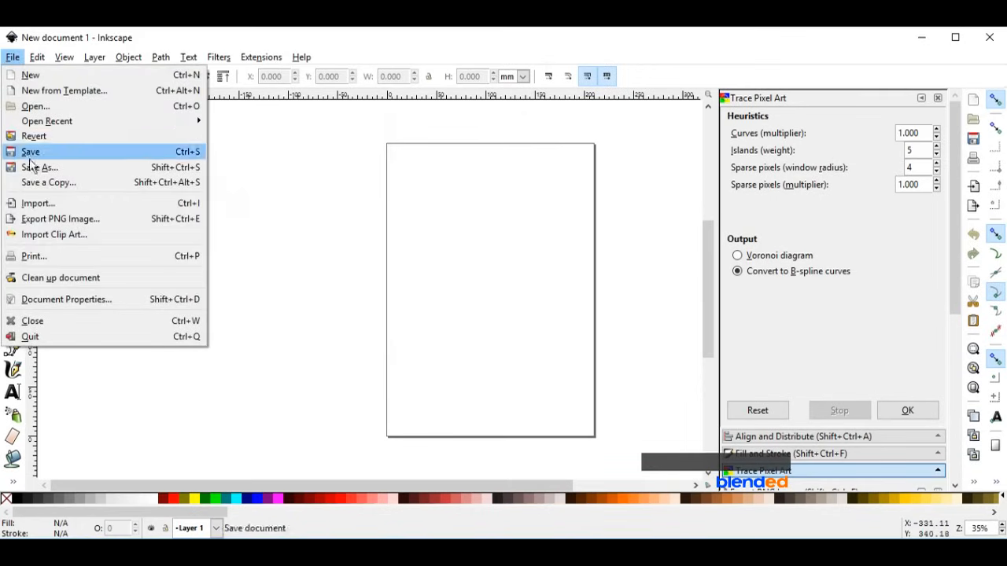
click(38, 203)
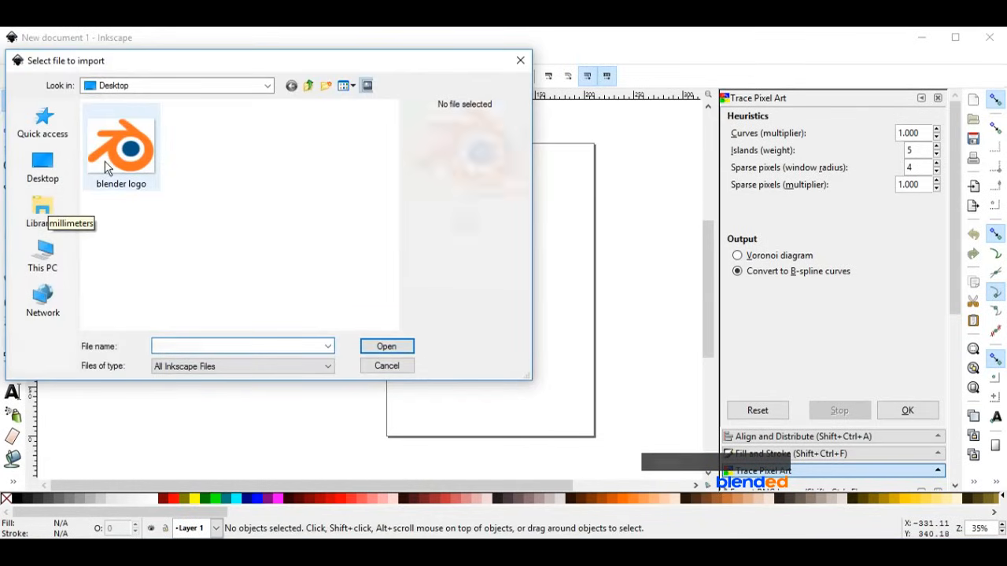
click(120, 145)
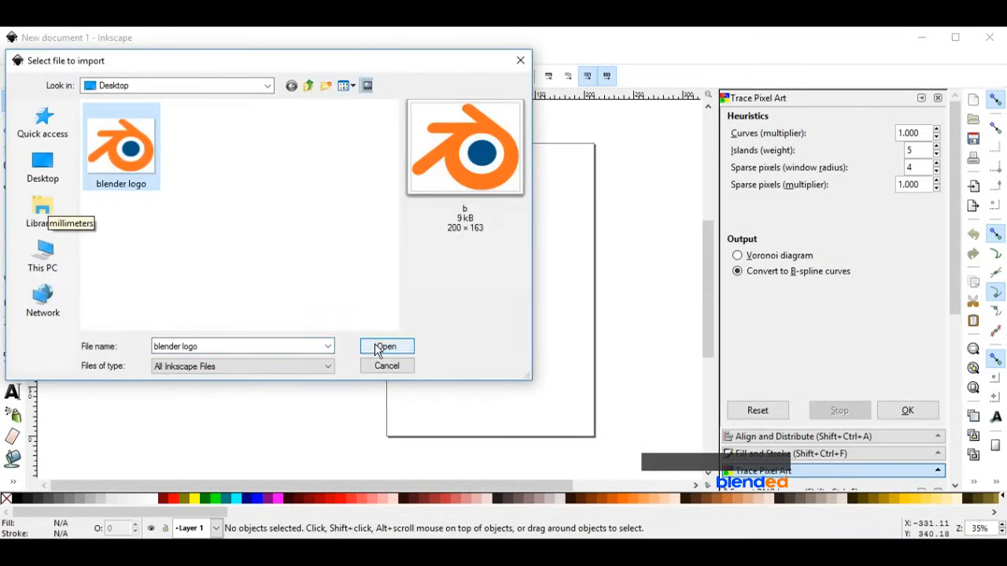
click(387, 347)
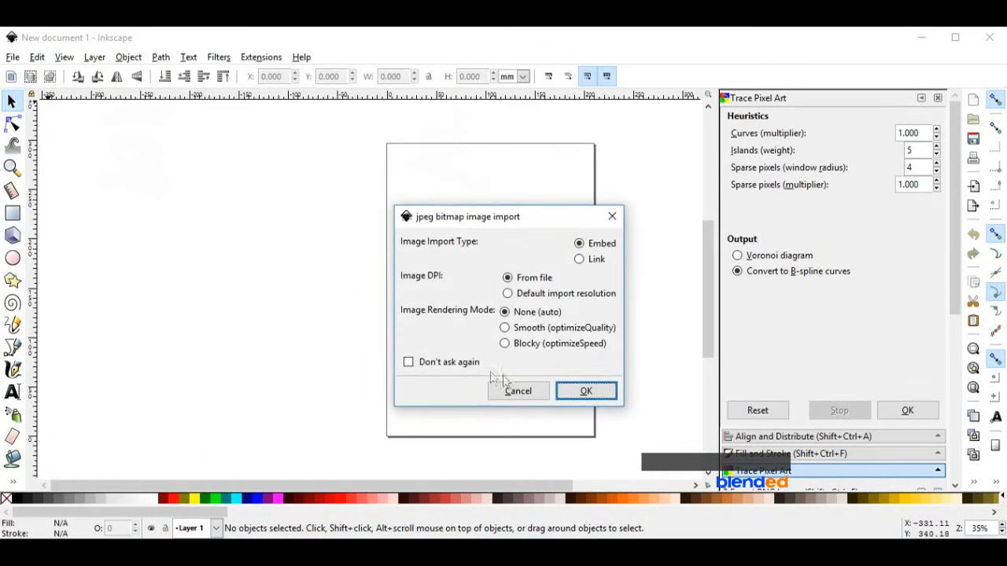
click(586, 391)
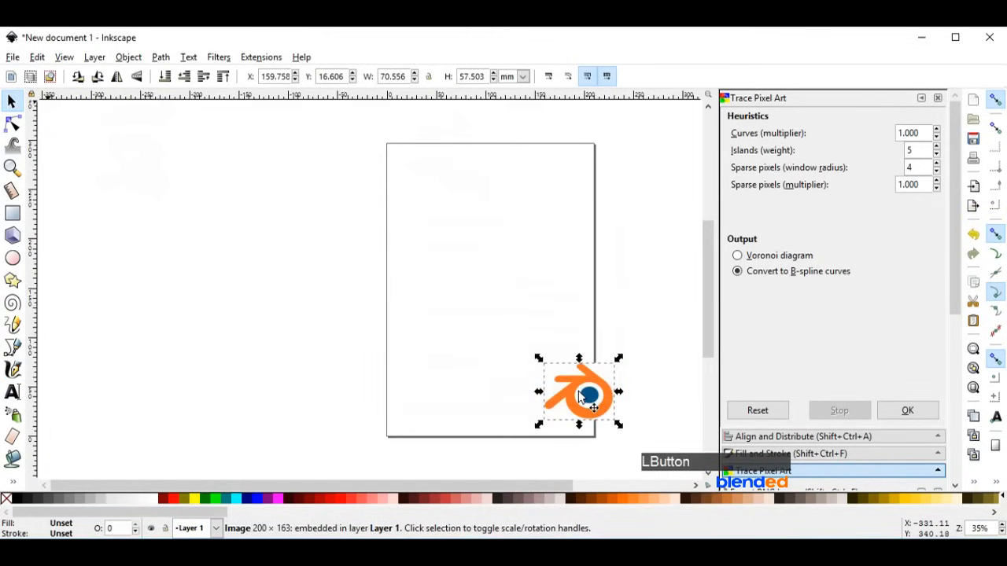
drag(579, 391, 317, 290)
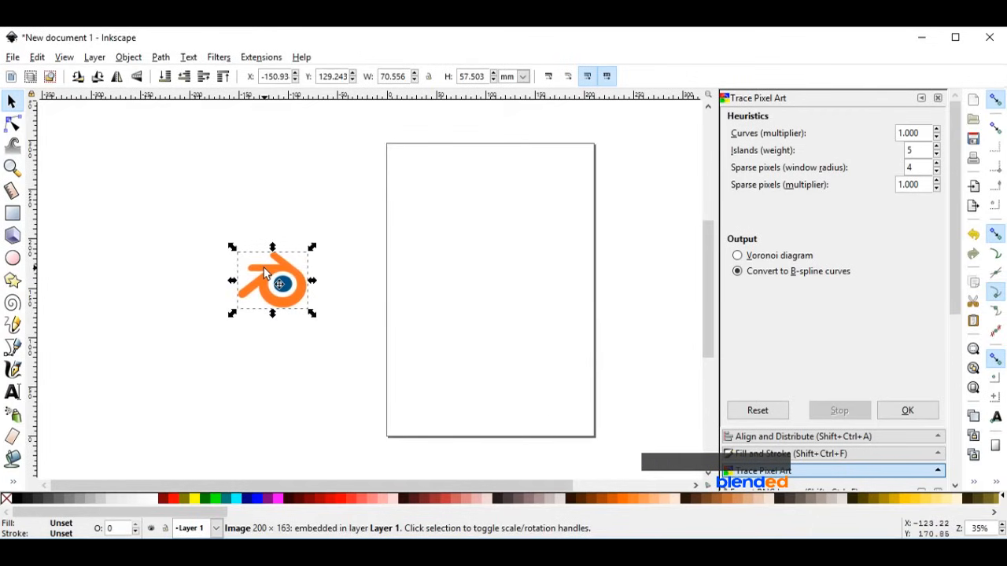
Trace the bitmap as Colors with 3 scans, smoothing and stacking off, background removed
click(159, 56)
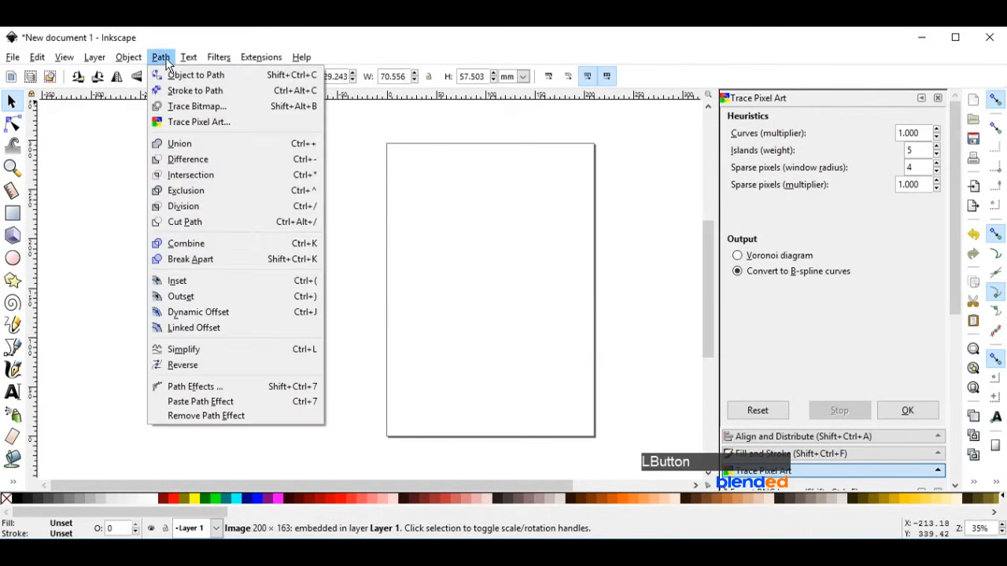
click(196, 106)
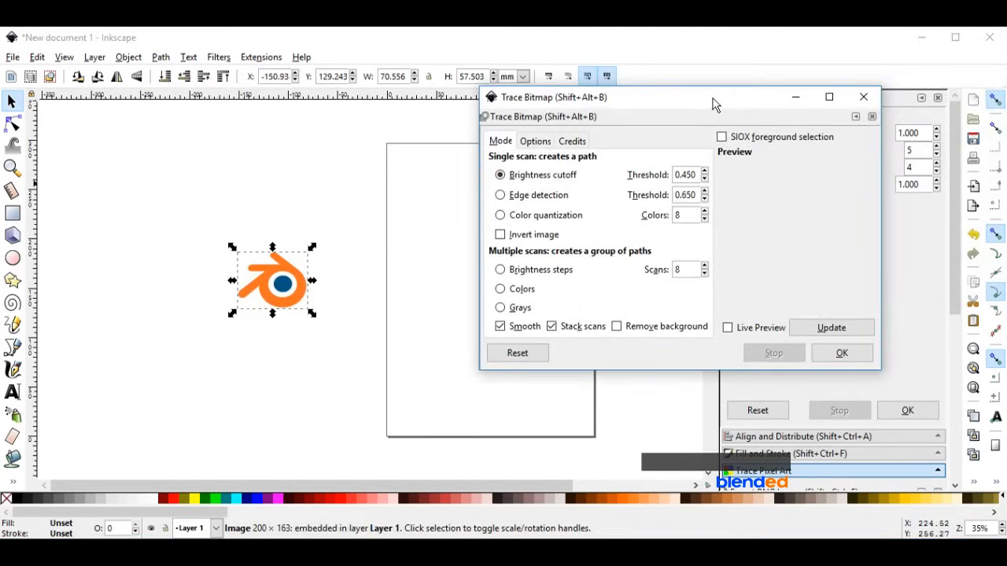
click(500, 289)
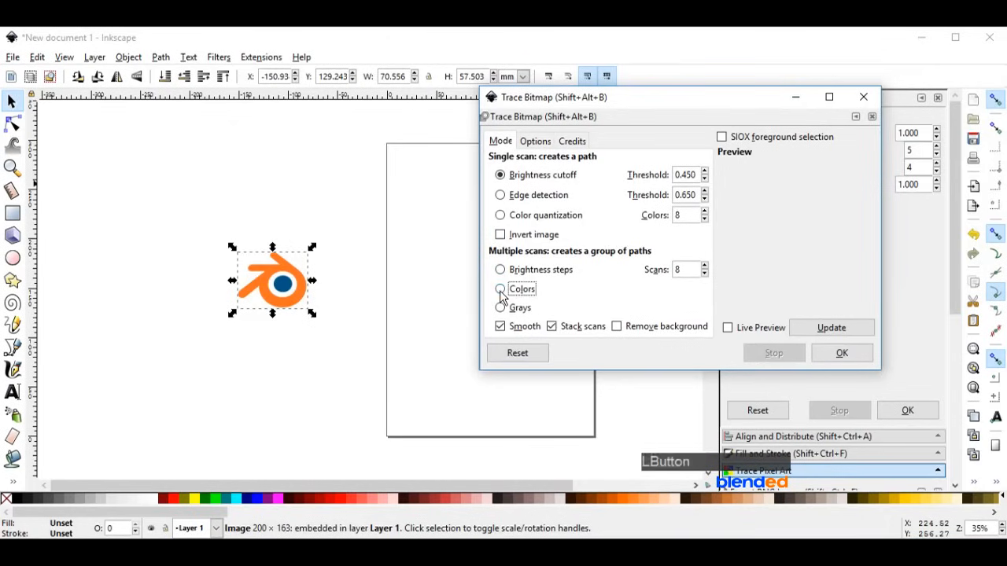
click(500, 288)
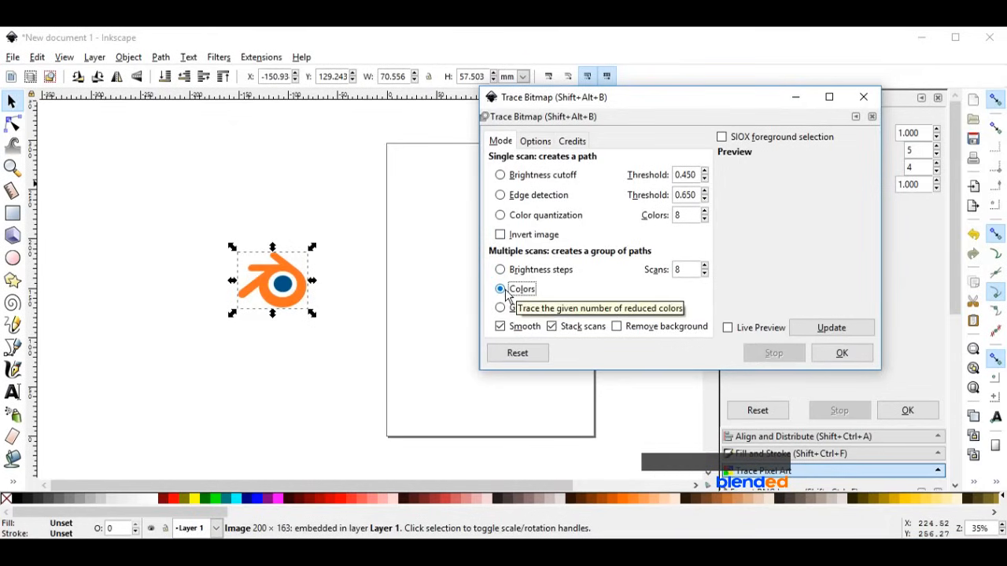
click(500, 326)
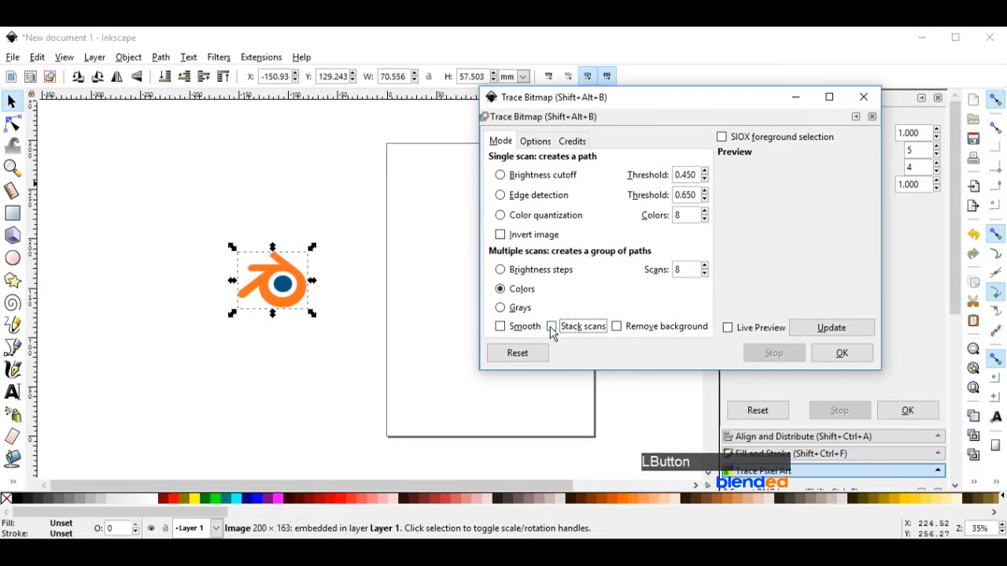
click(616, 326)
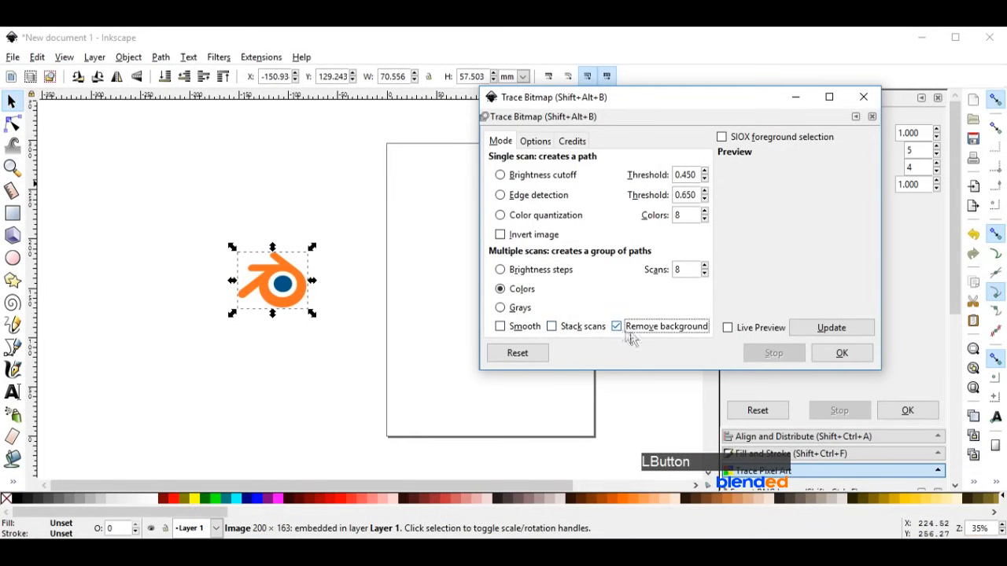
click(727, 327)
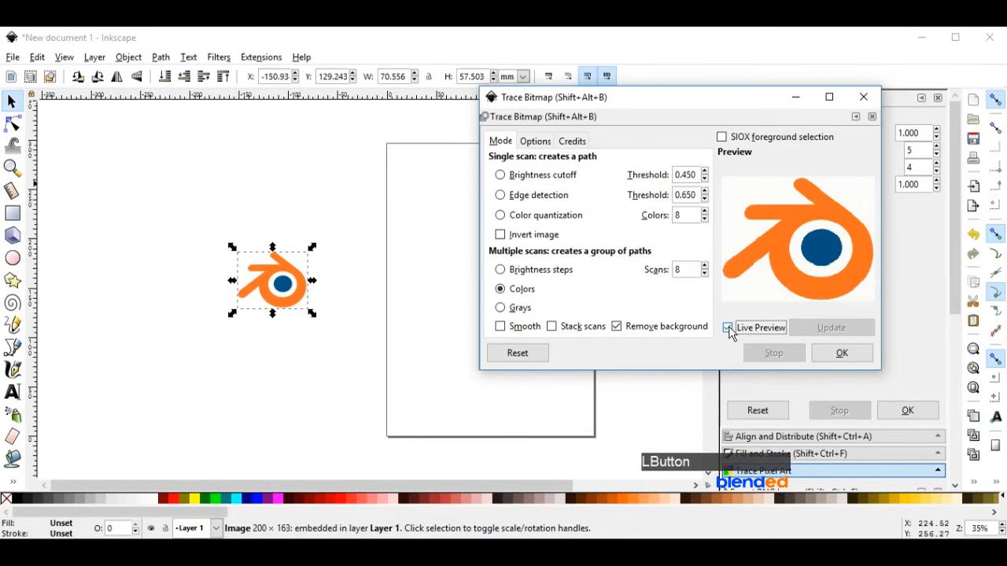
click(726, 327)
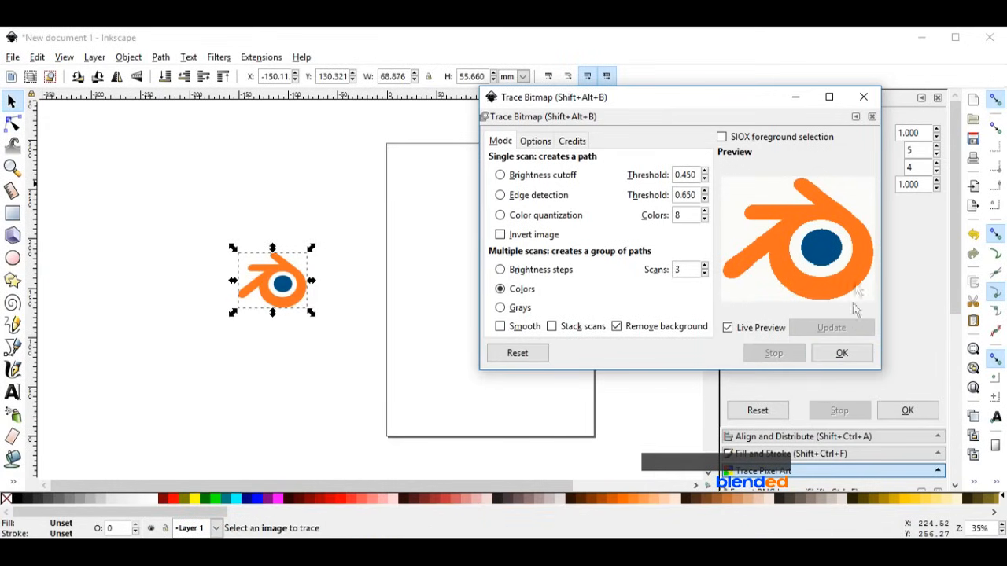
click(863, 97)
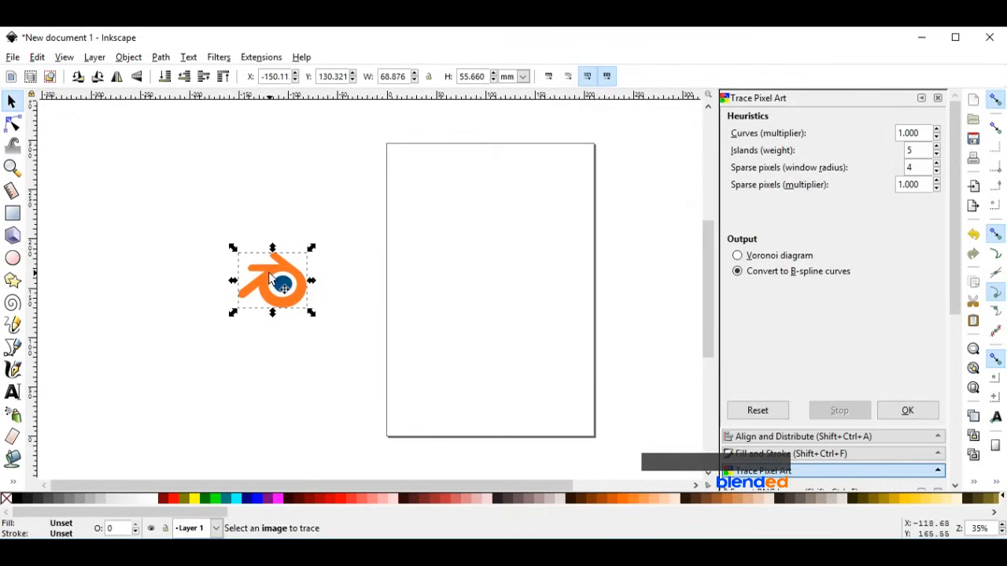
Drag the traced vector logo onto the page and delete the original bitmap
drag(272, 282, 486, 281)
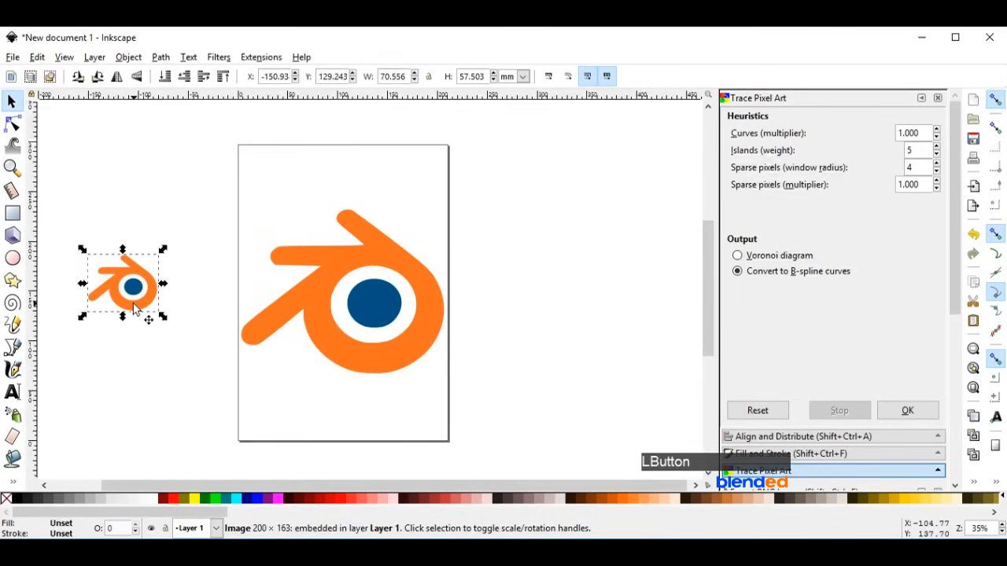
right_click(122, 285)
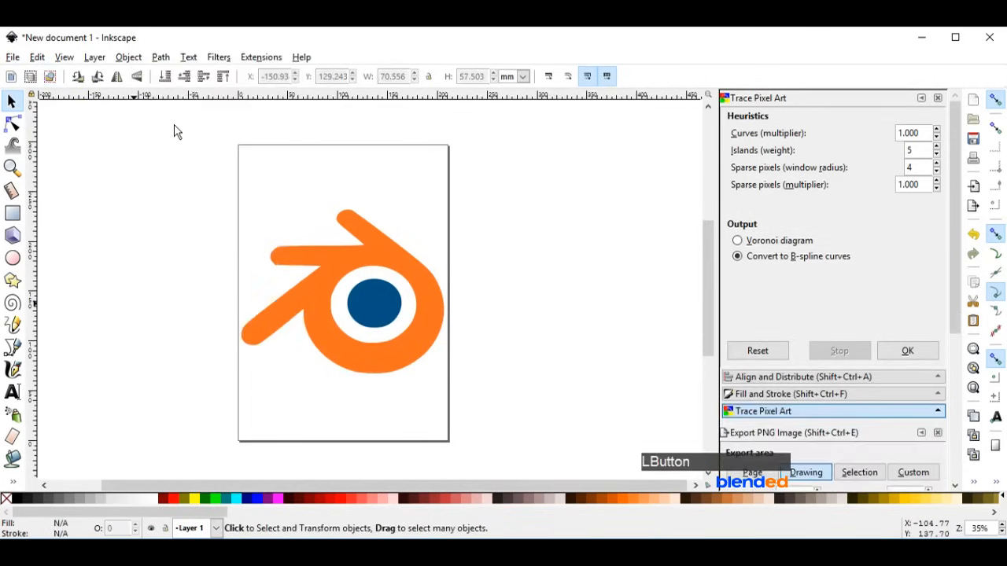
mouse_move(307, 245)
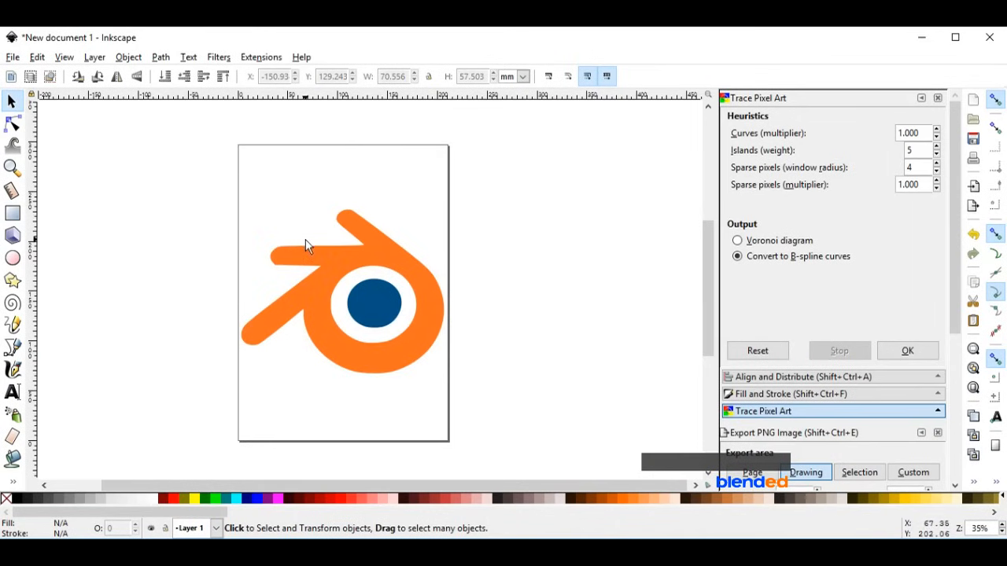
mouse_move(48, 77)
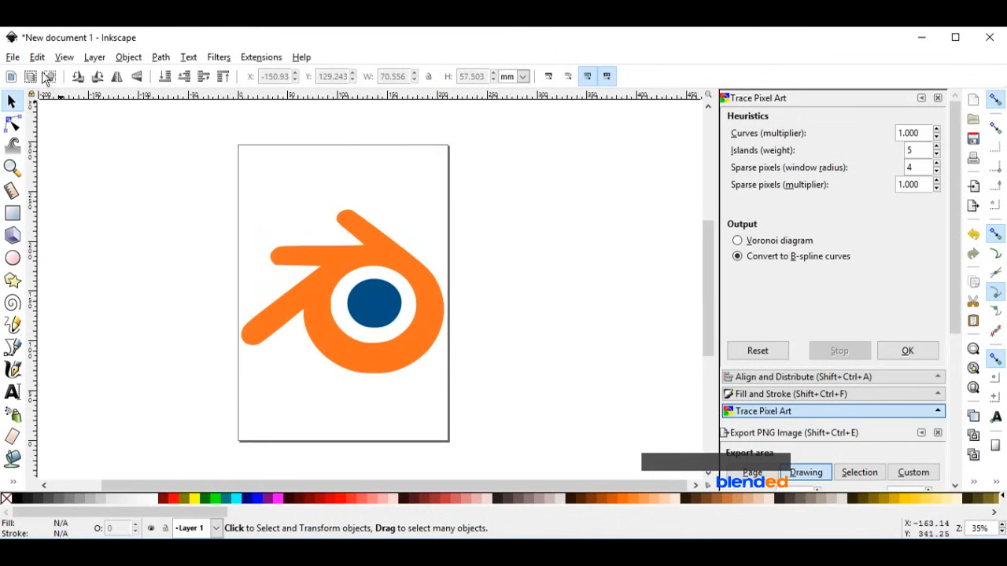
Save the drawing to the Desktop as 'blender logo' in Inkscape SVG format
click(12, 57)
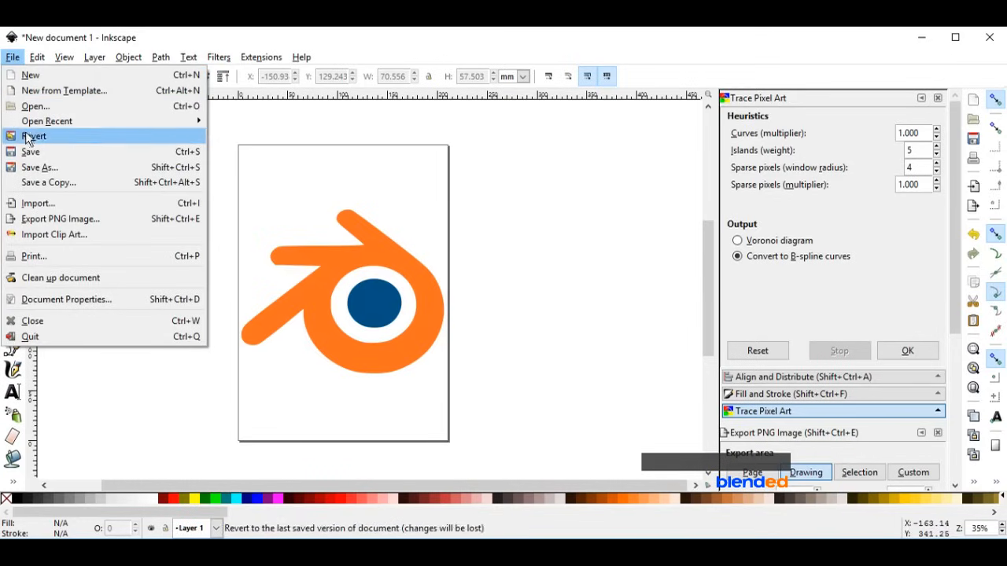
click(39, 166)
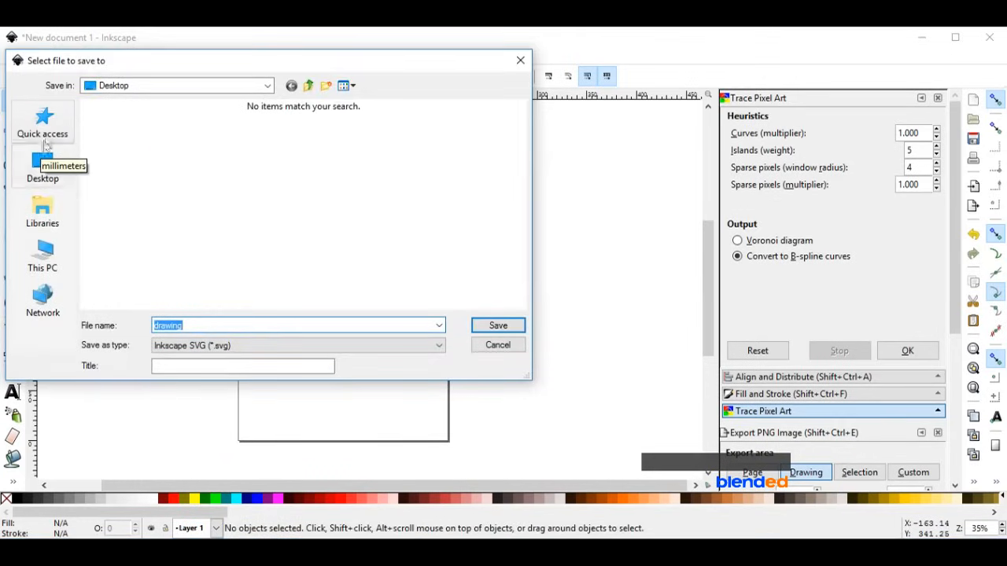
text(blender logo)
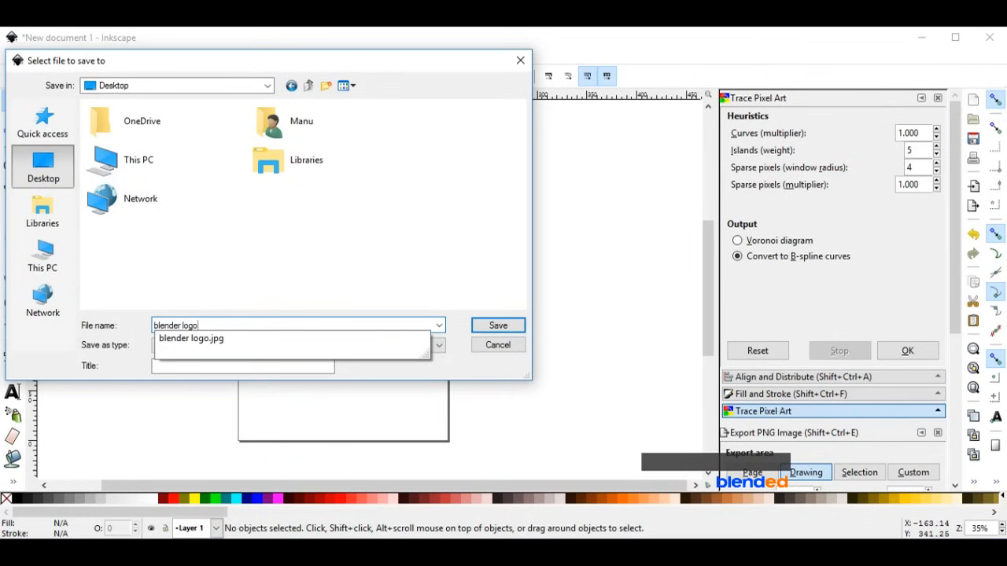
click(497, 325)
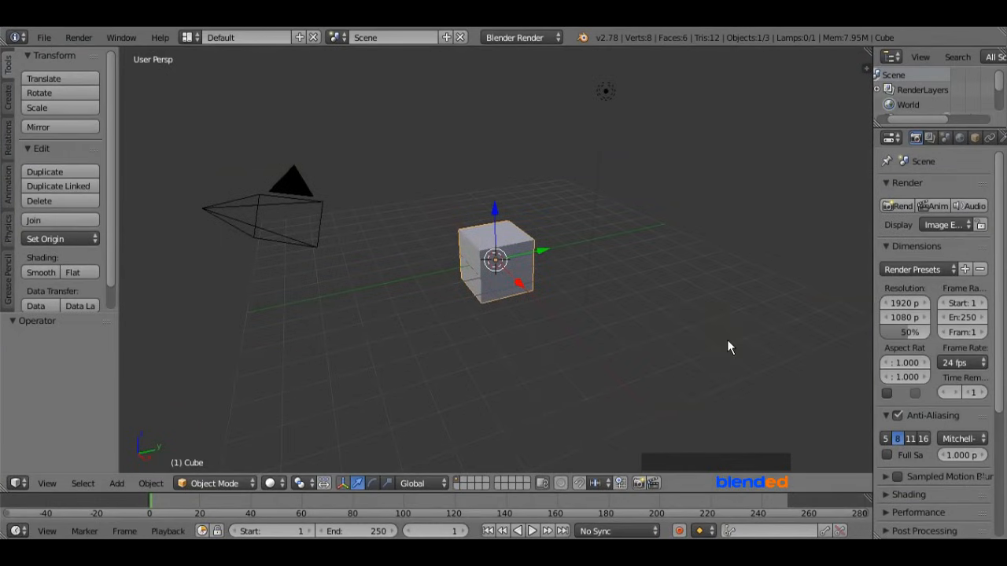
Select the default cube and confirm its deletion
right_click(590, 301)
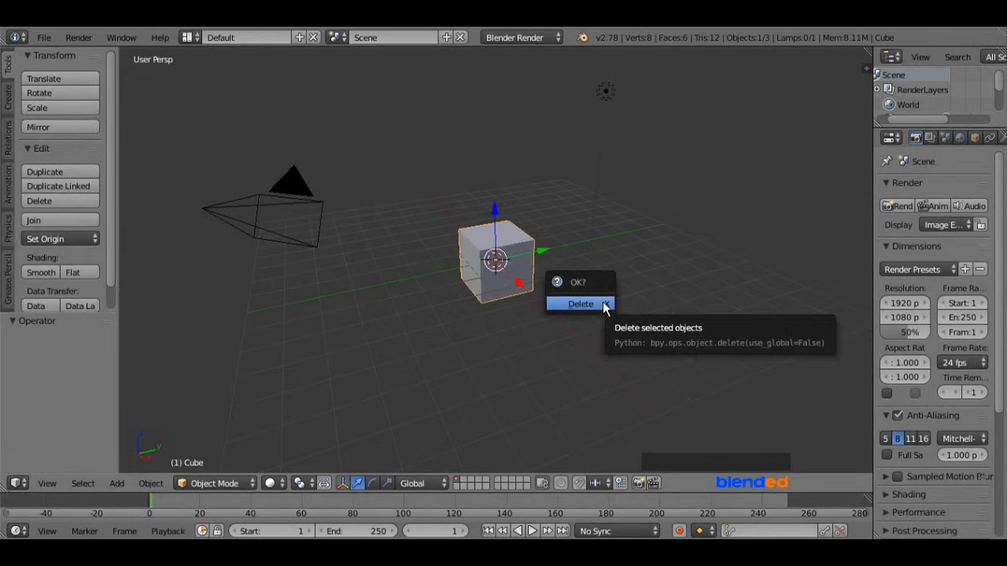
click(581, 304)
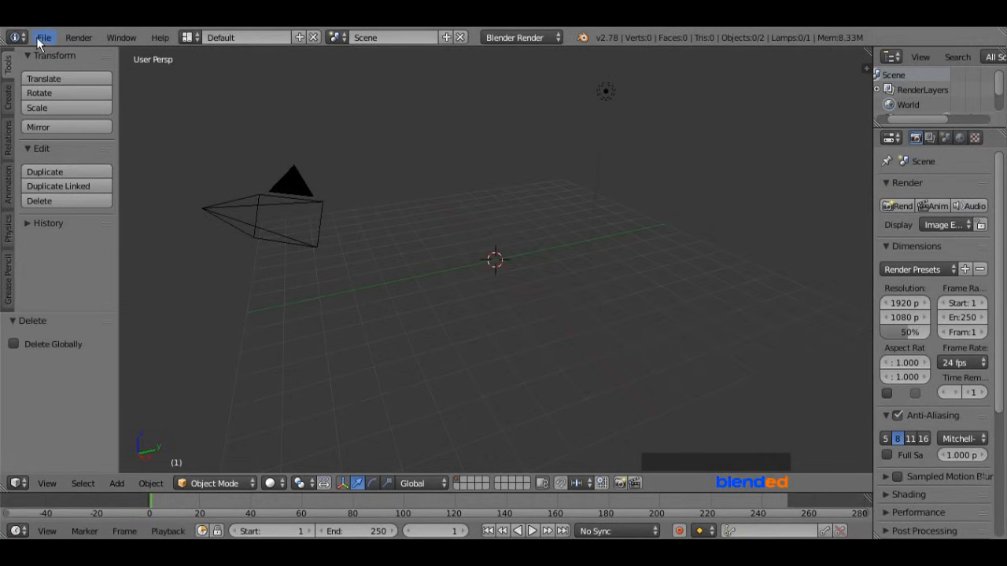
Import blender logo.svg from the Desktop as a Scalable Vector Graphics file
click(43, 37)
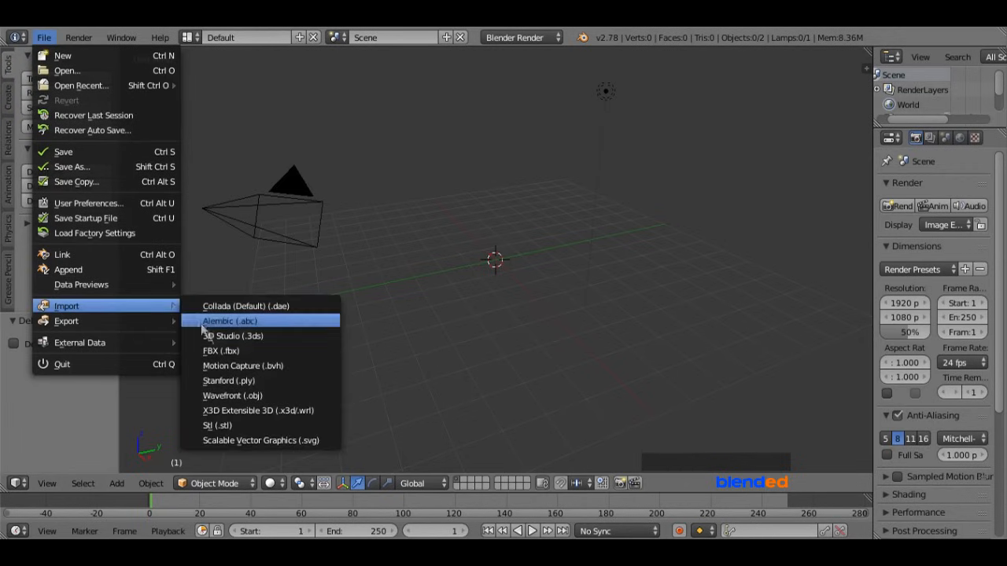
click(261, 440)
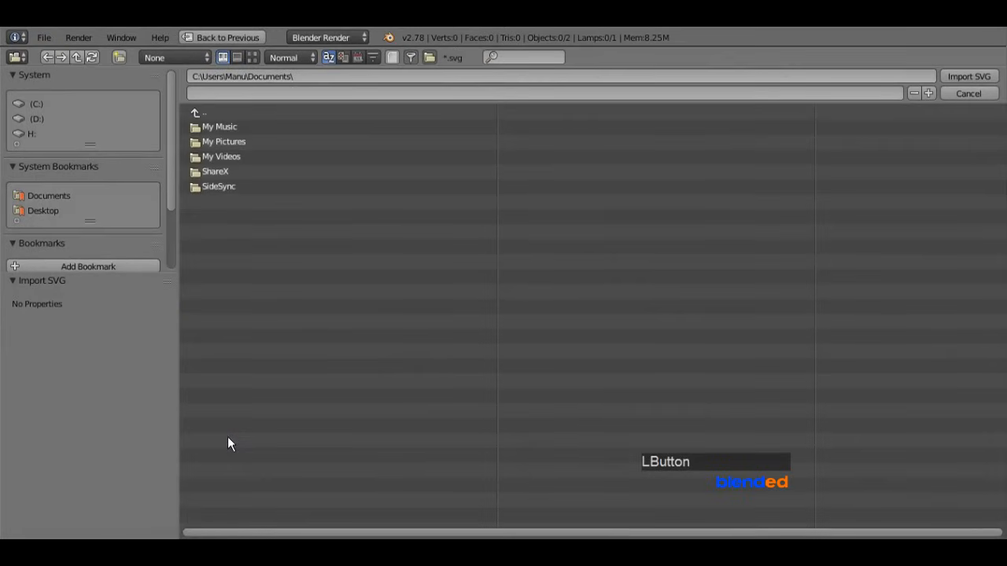
click(43, 210)
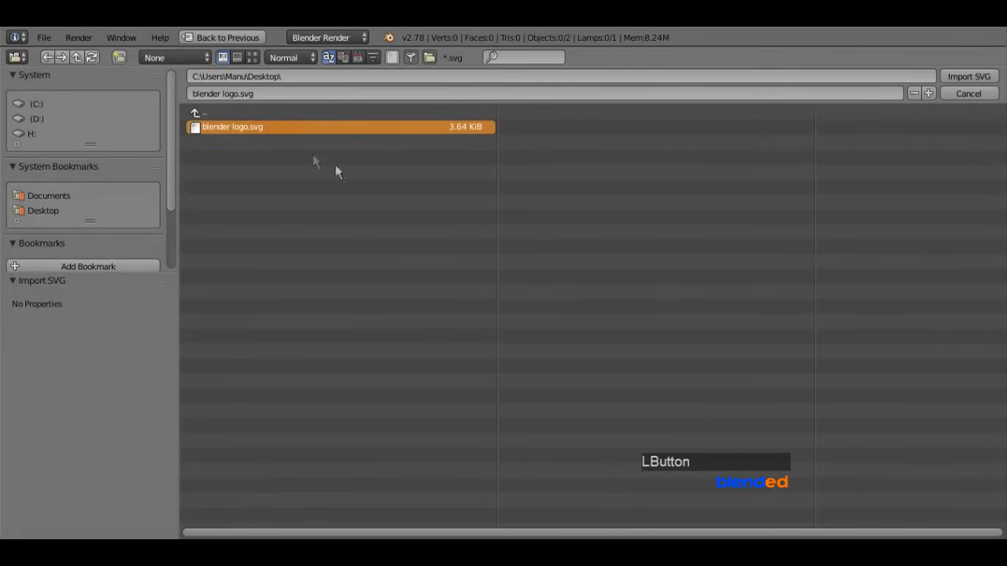
click(969, 76)
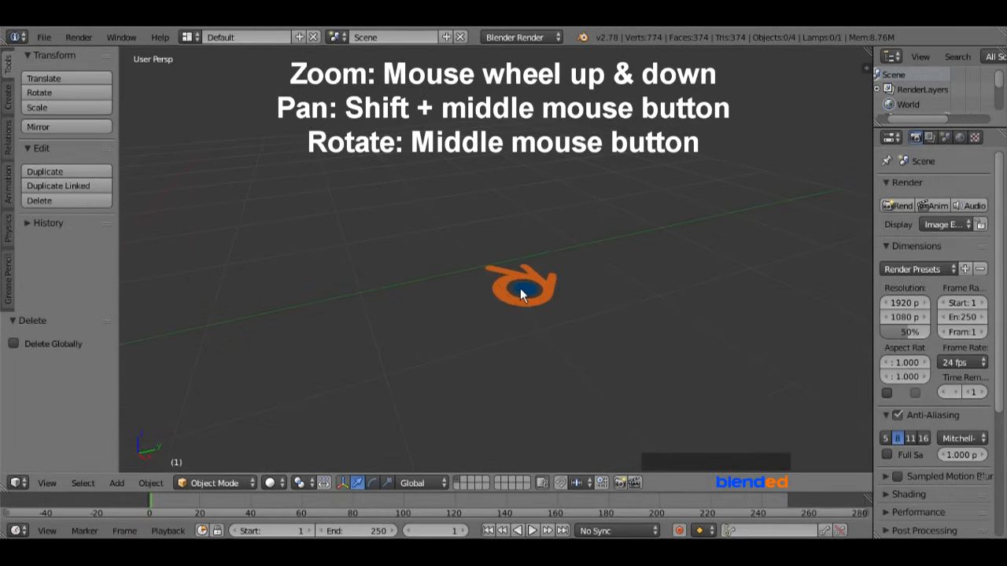
Select all the imported logo curves and join them with Ctrl+J
right_click(521, 287)
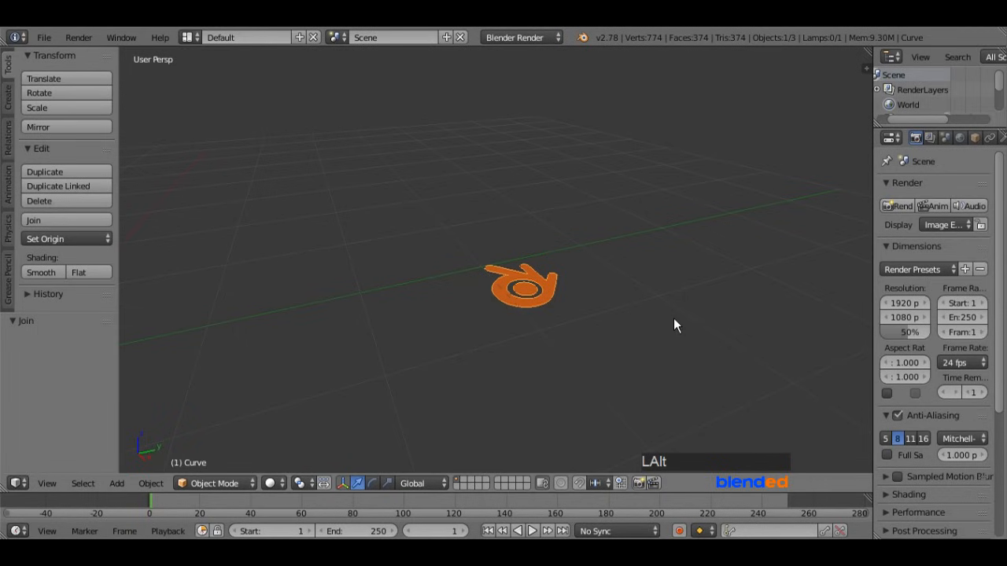
Convert the logo to a mesh, move it to the origin along Y, and apply location
key(alt+c)
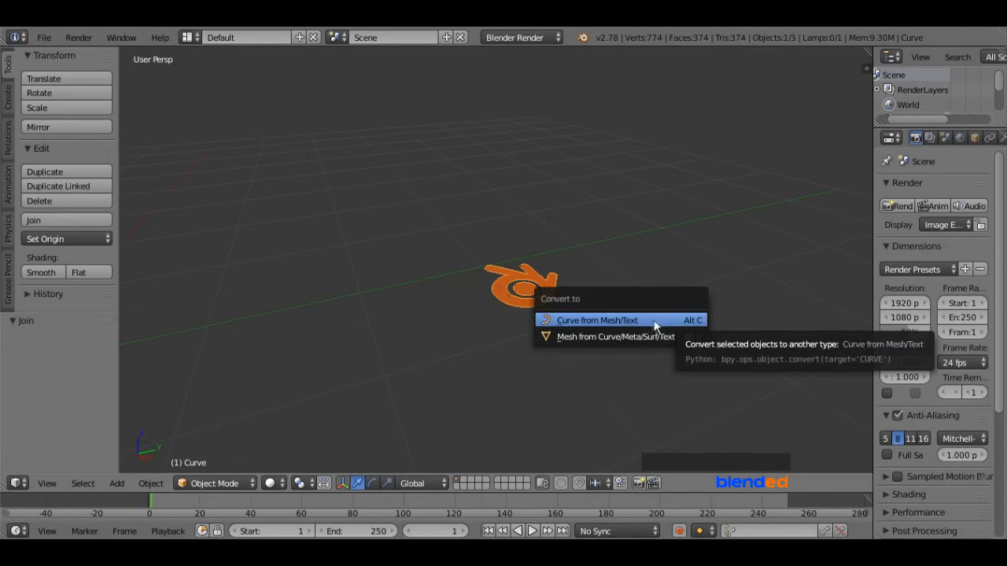
click(616, 336)
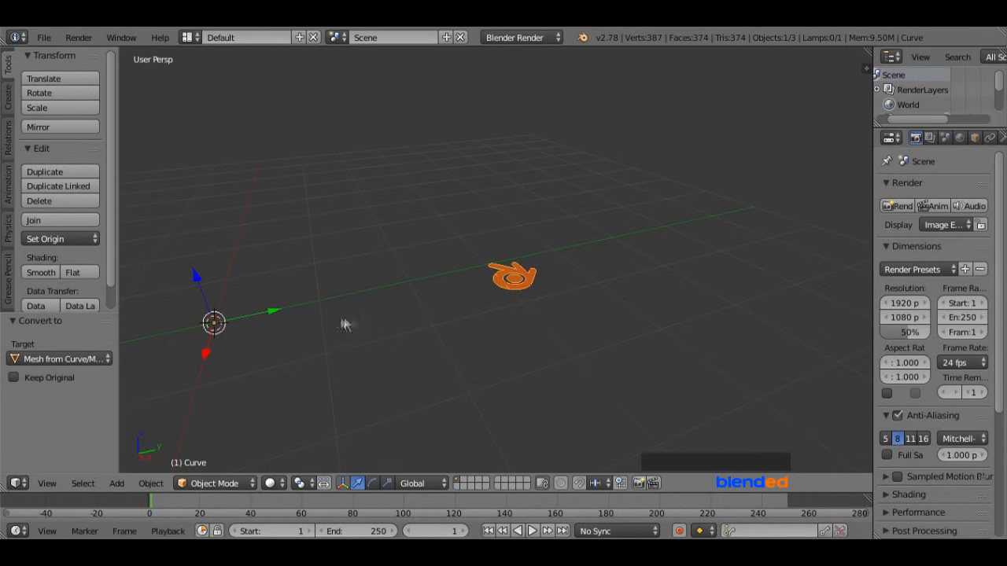
drag(513, 275, 214, 342)
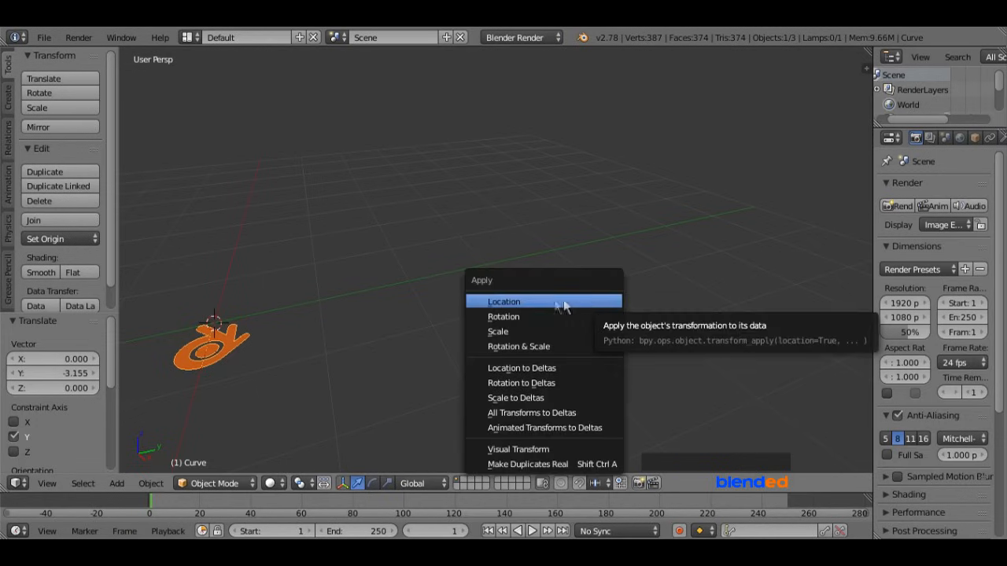
click(505, 301)
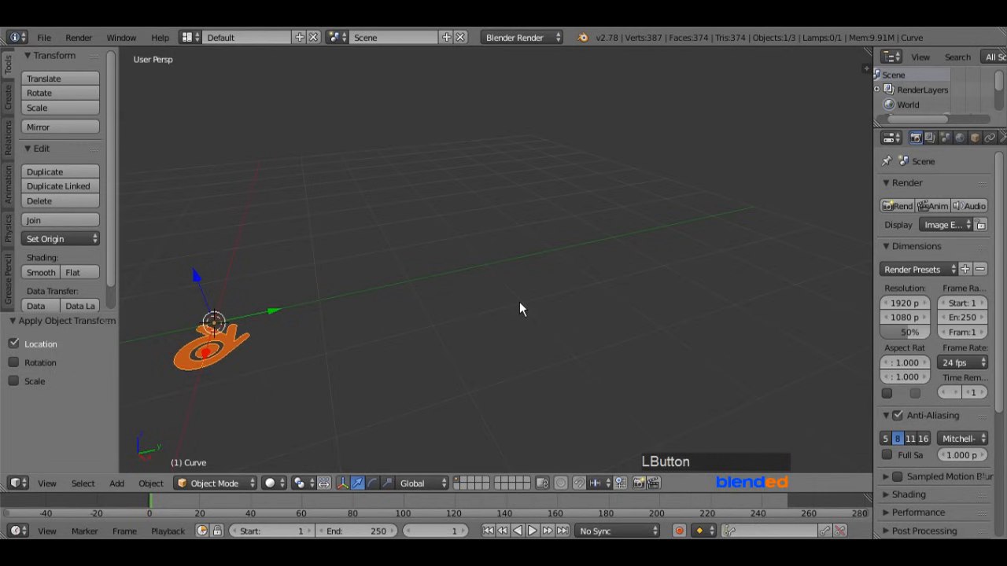
mouse_move(317, 359)
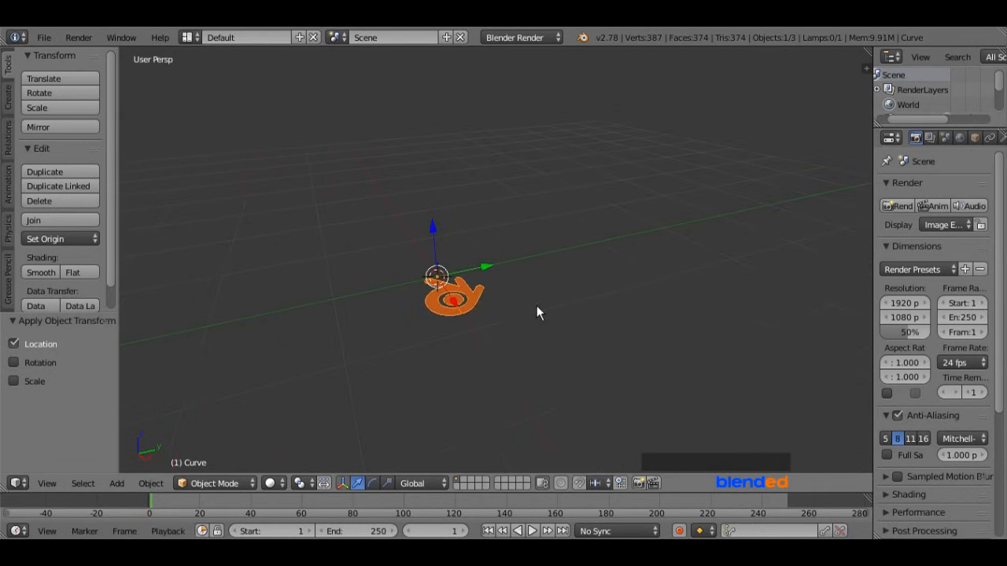
Rotate the logo 90° about X and switch to an orthographic front view
key(r)
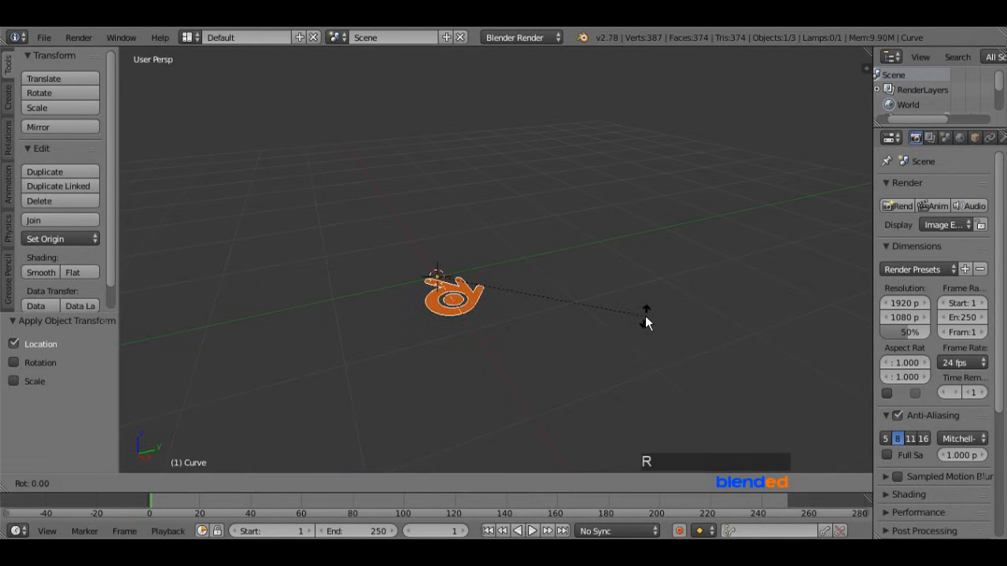
key(x)
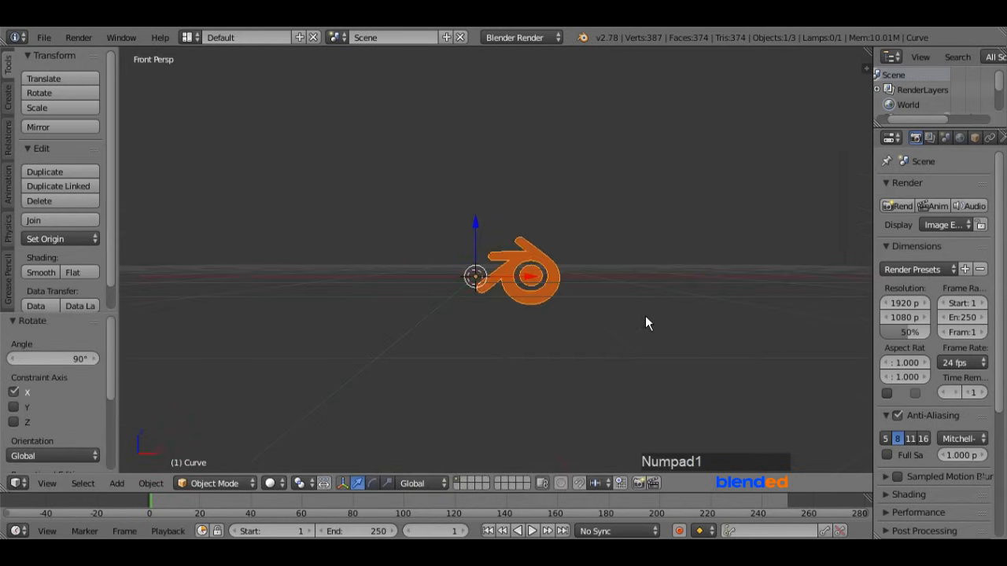
key(5)
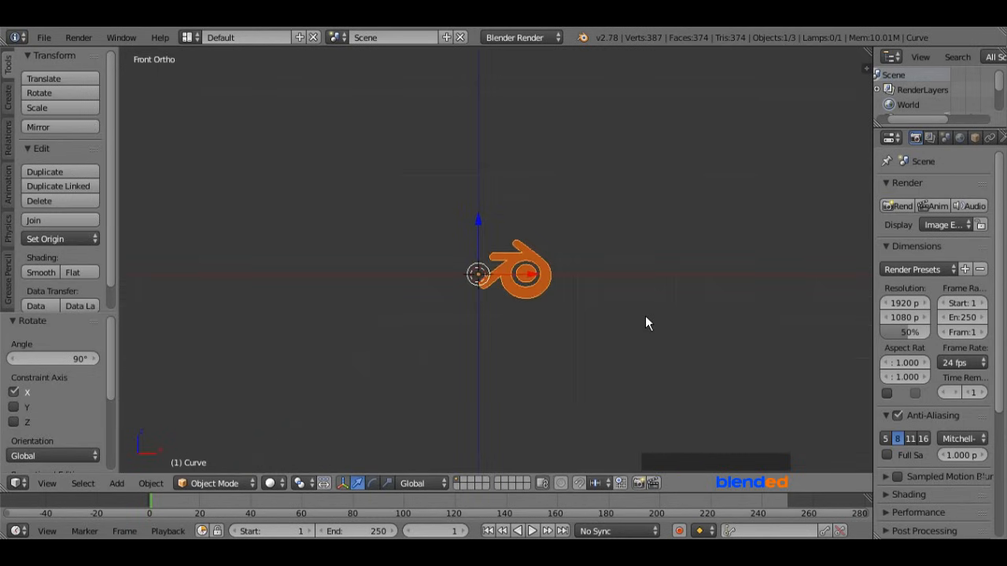
drag(645, 322, 684, 295)
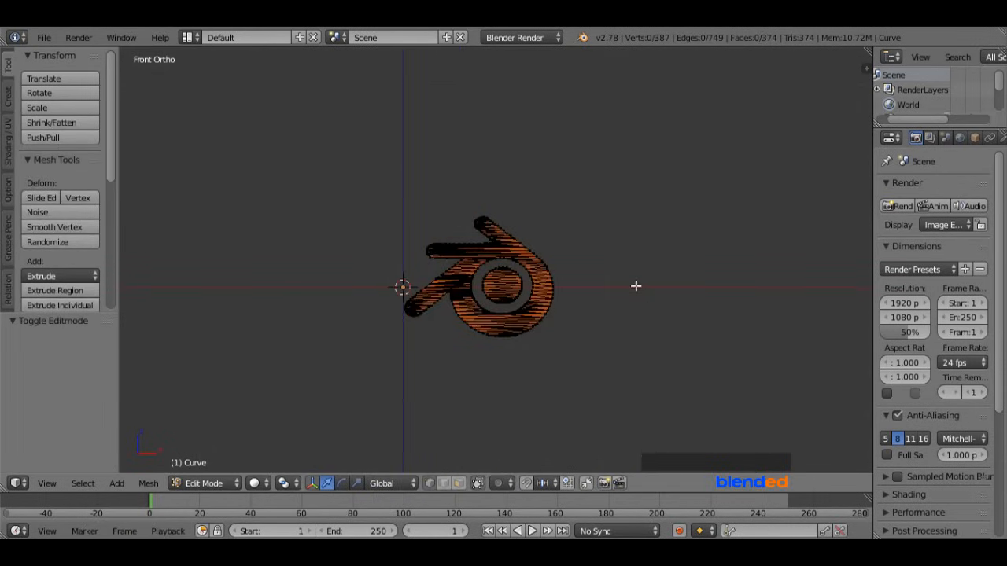
Select all logo vertices and extrude them along Y by about 0.066
key(a)
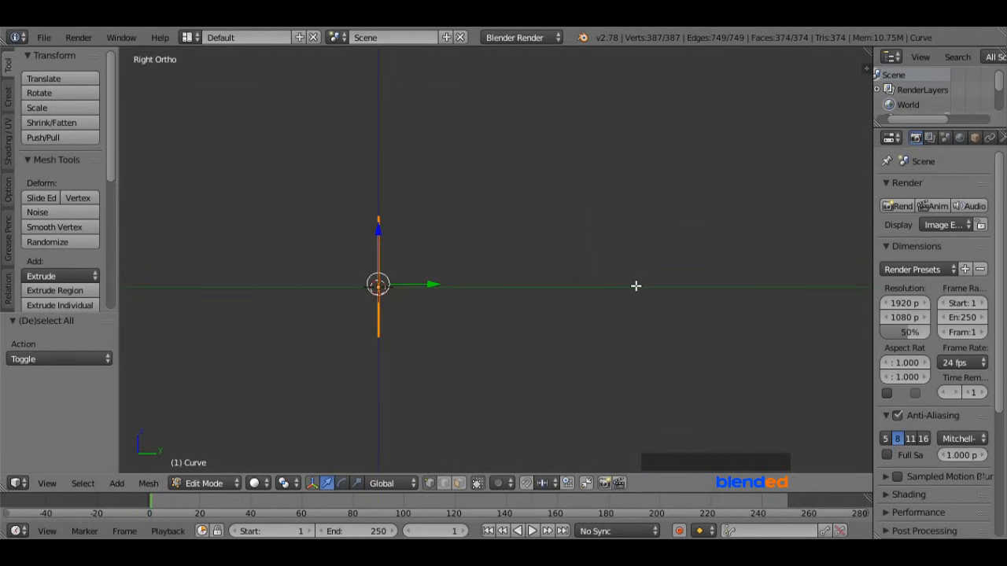
mouse_move(617, 278)
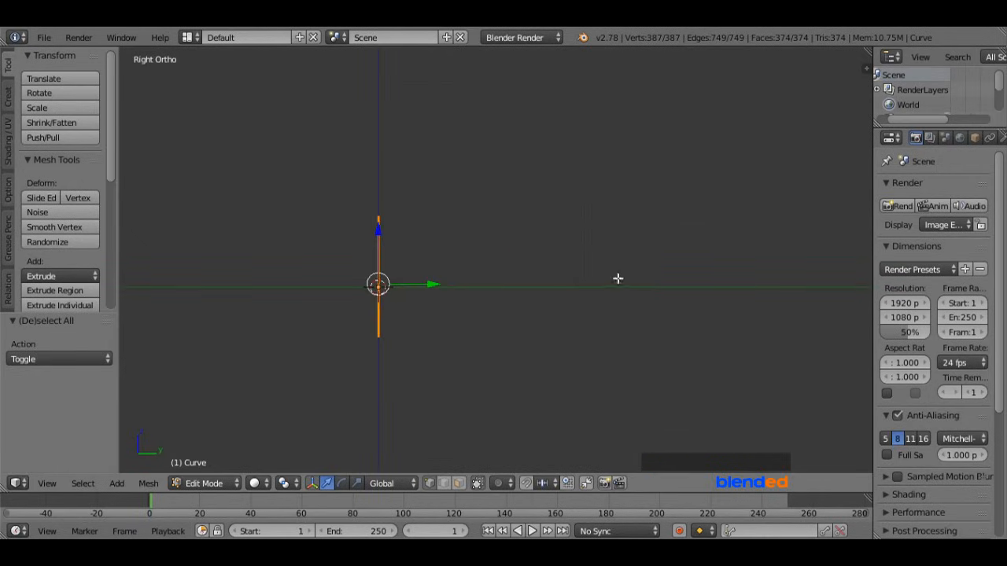
key(e)
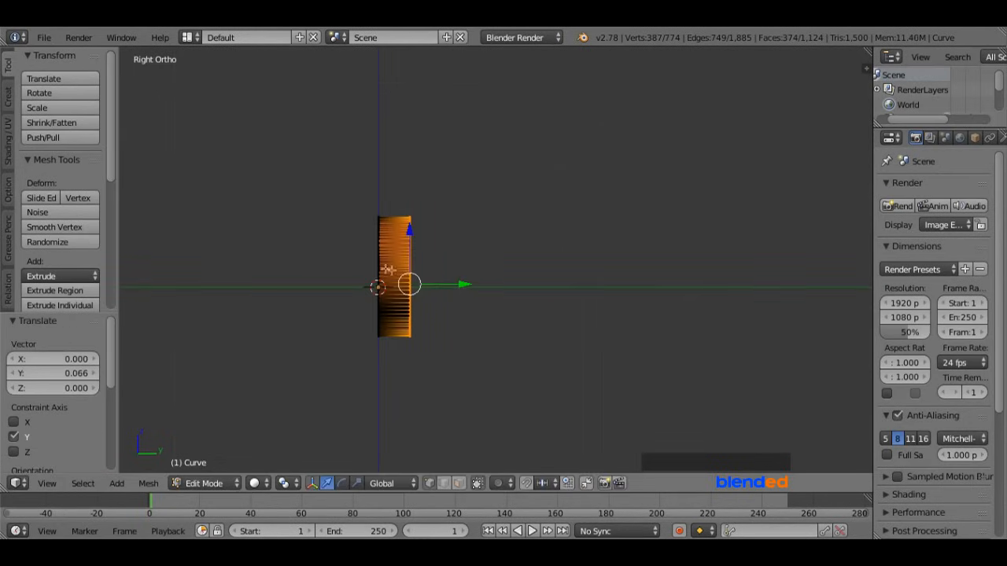
Orbit the view to inspect the extruded logo and isolate its inner disc
drag(410, 283, 512, 307)
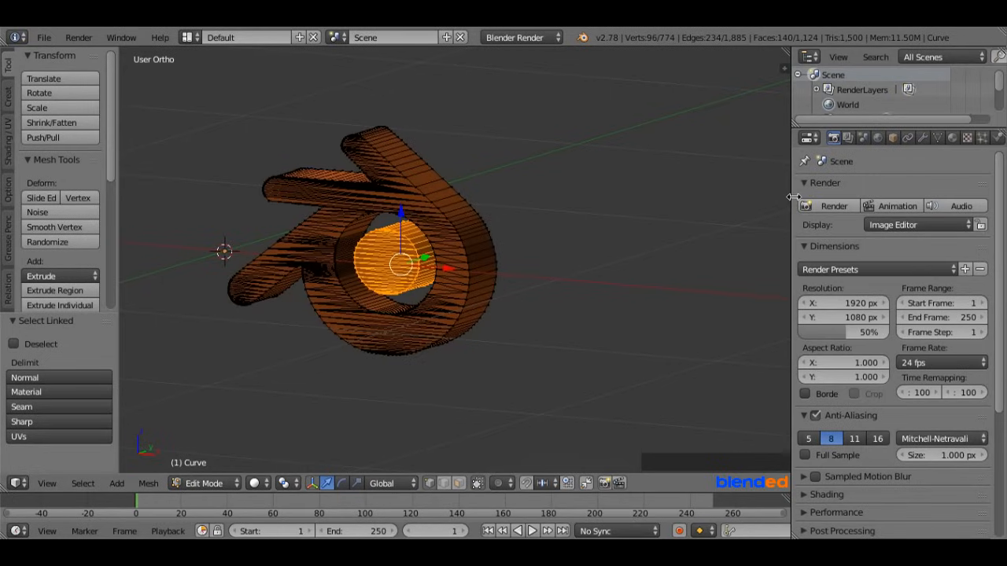
Assign the blue SVGMat.003 material to the inner disc in a new slot, then exit Edit Mode
click(953, 138)
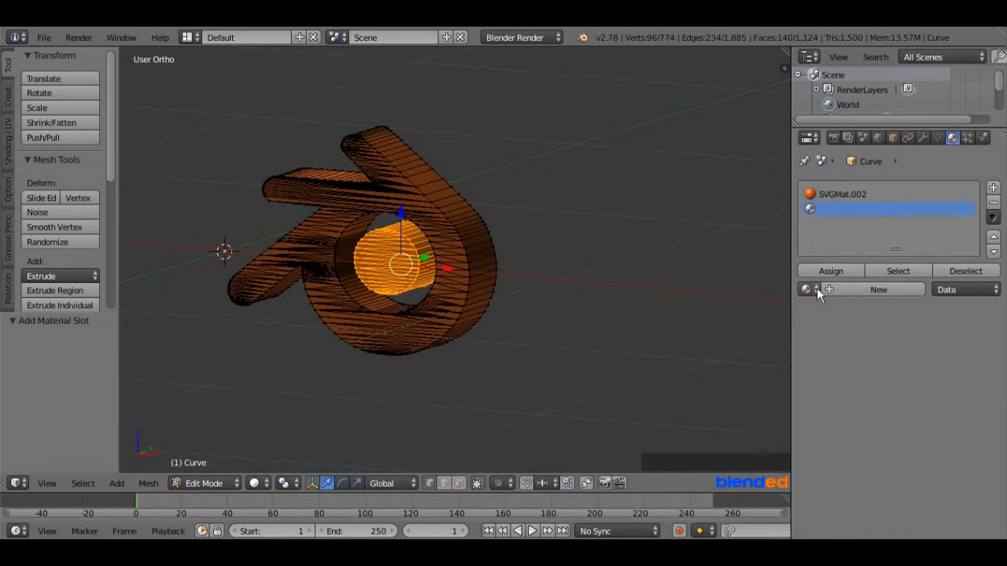
click(807, 289)
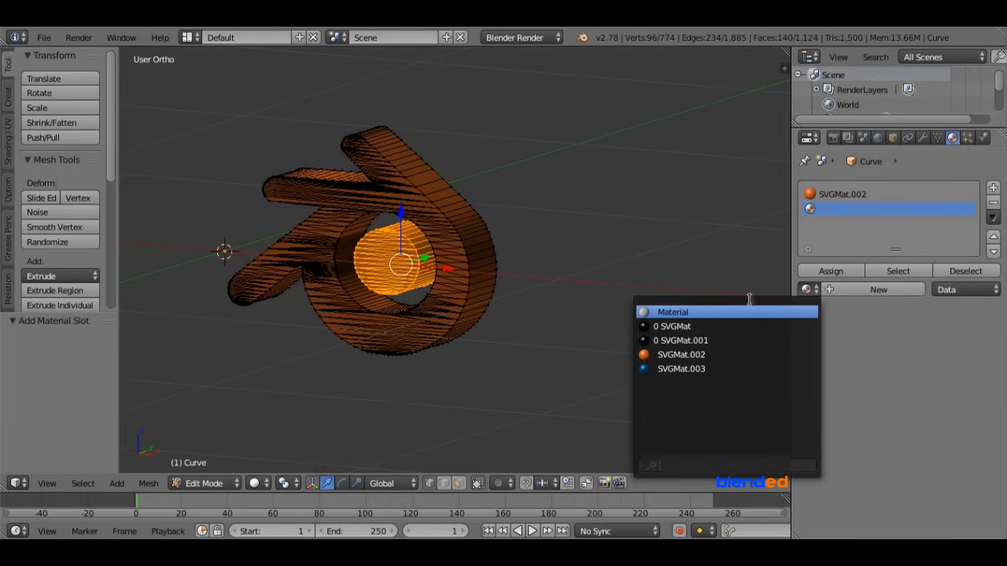
click(680, 368)
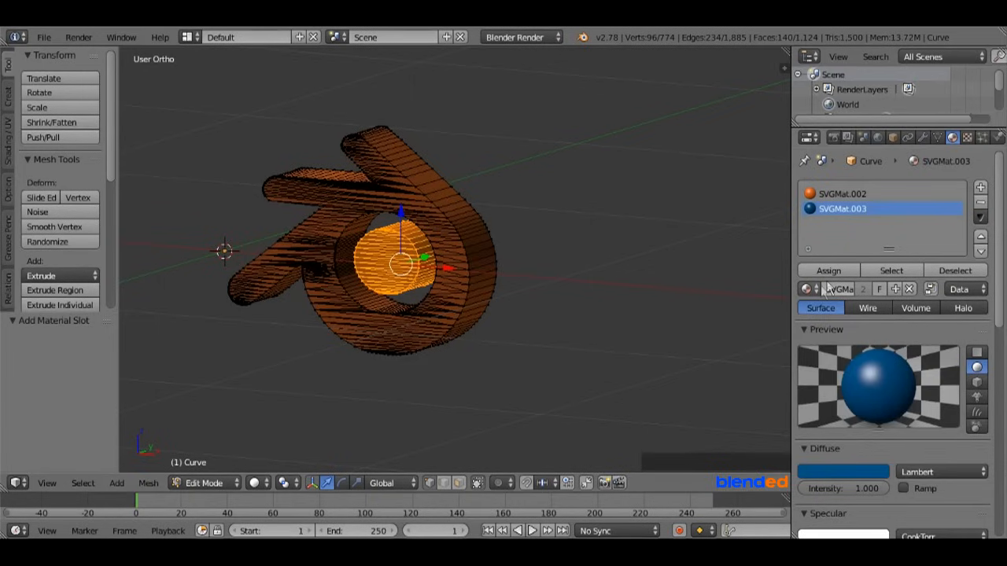
click(828, 270)
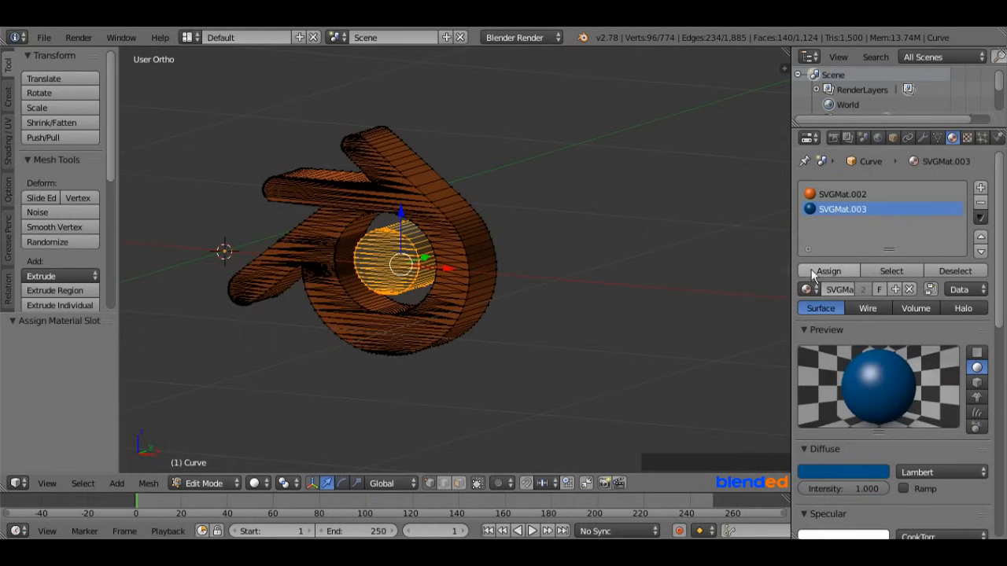
key(Tab)
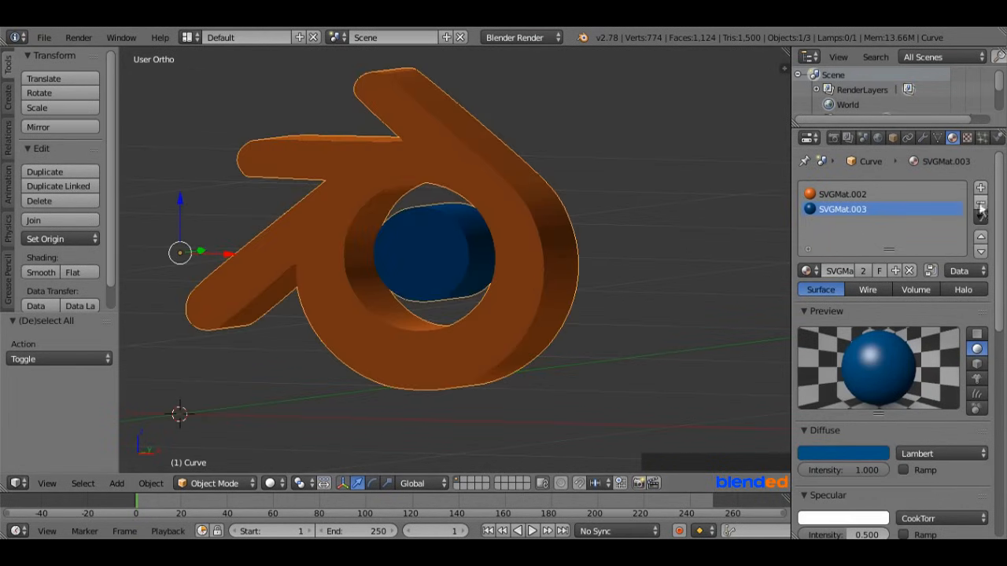
Remove the logo's material slots so it turns plain grey, and deselect everything
click(981, 202)
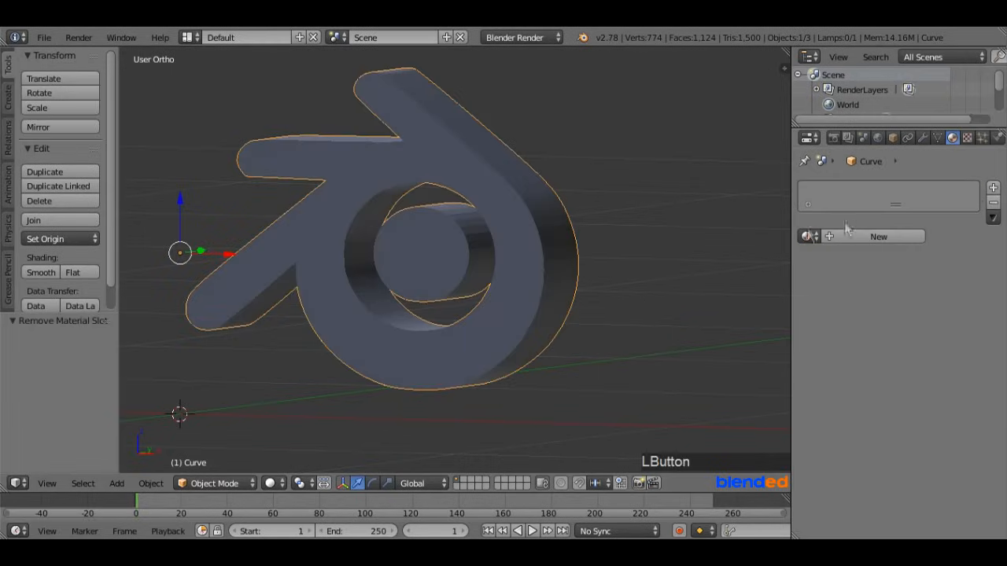
key(a)
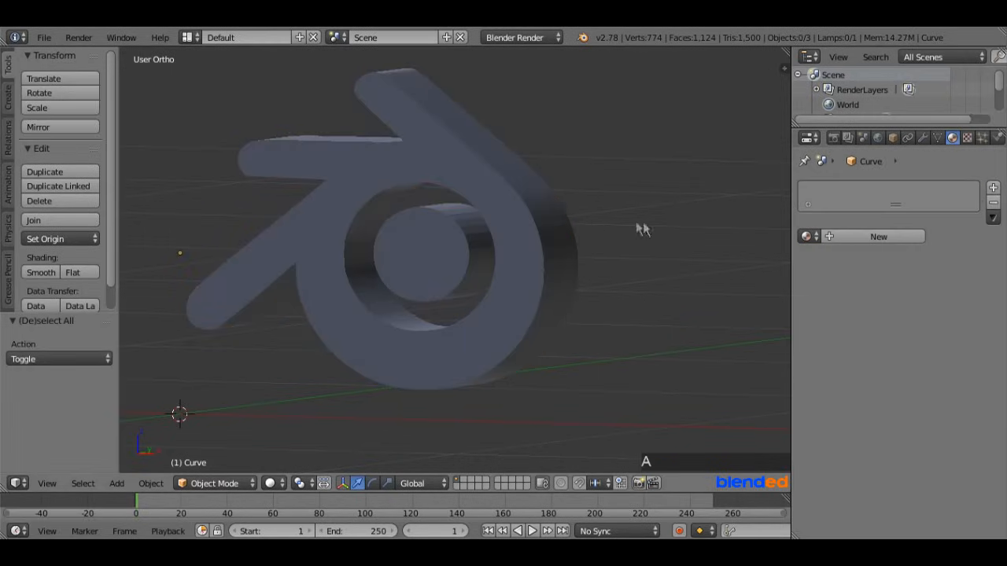